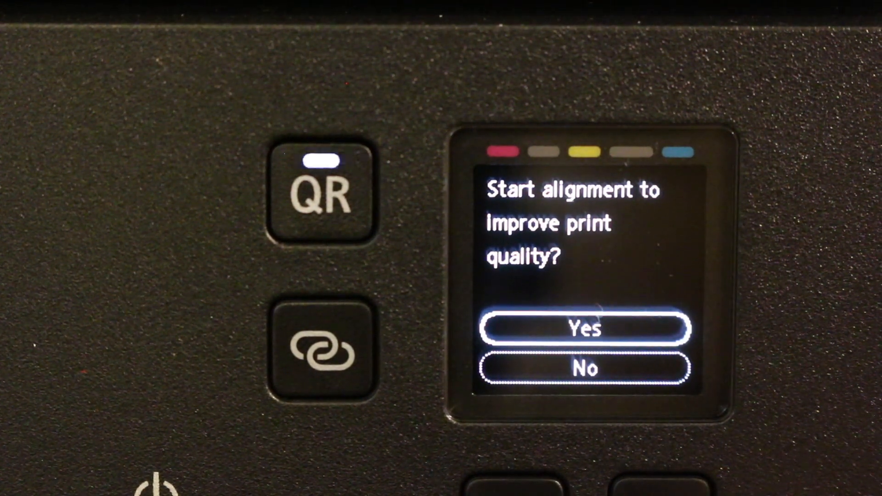
Step: Confirm Yes on the print-head alignment prompt so the printer runs alignment
left_click(585, 329)
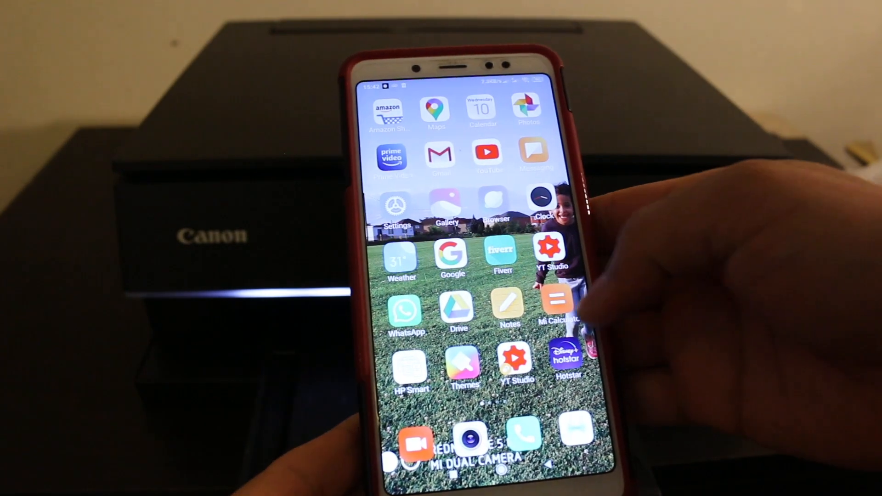
Step: Swipe across the home screen to reach the Canon PRINT app icon
scroll("left", 3)
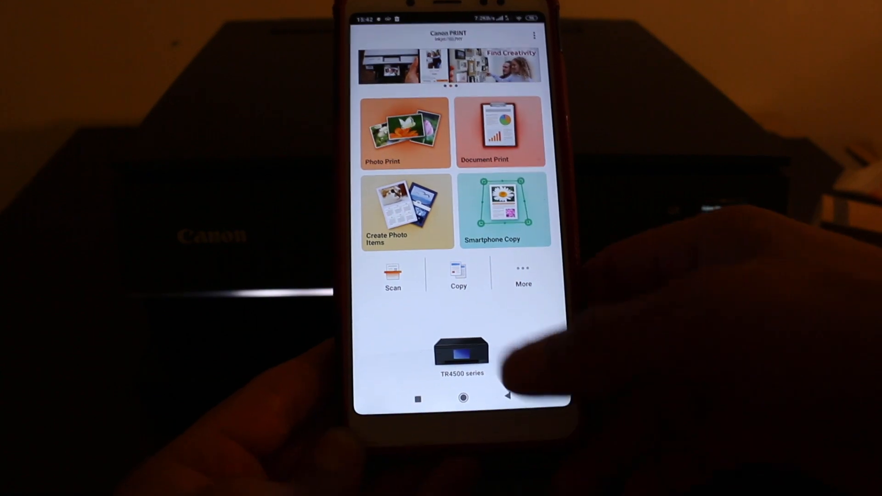
Step: Choose Scan on the Canon PRINT main screen for the TR4500 series printer
left_click(461, 352)
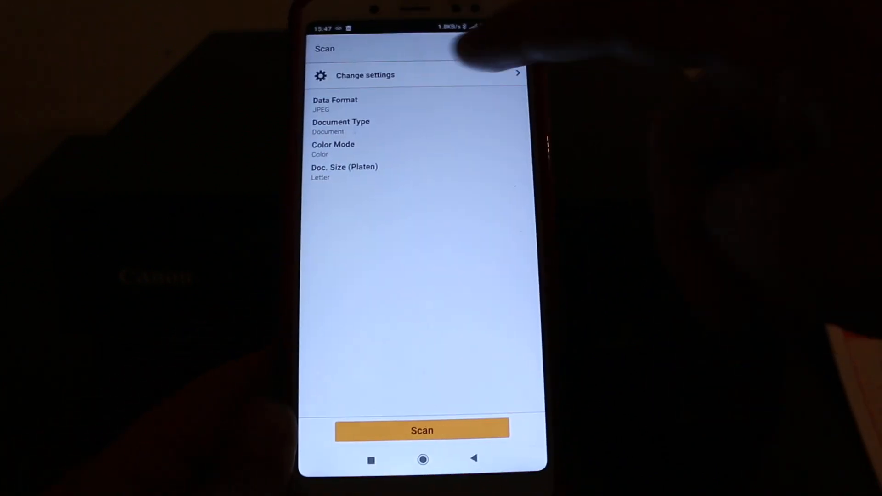
Step: Scan the document as a colour Letter-size JPEG using the orange Scan button
left_click(365, 75)
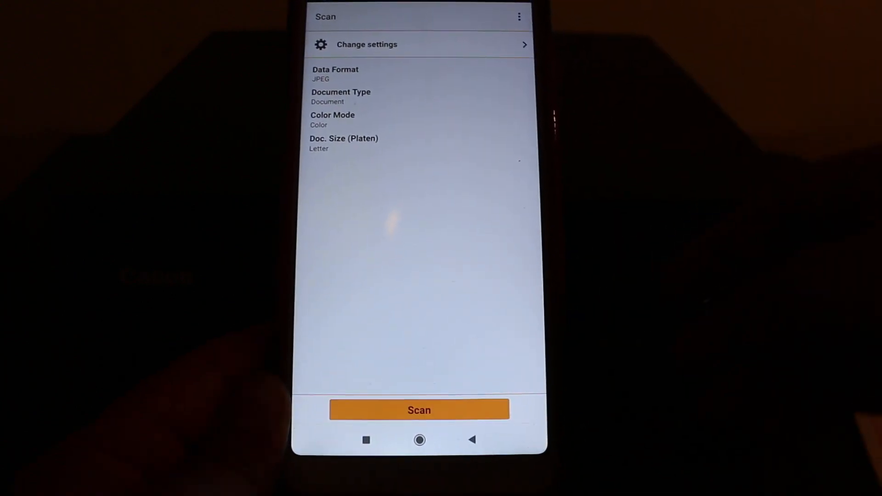
left_click(419, 410)
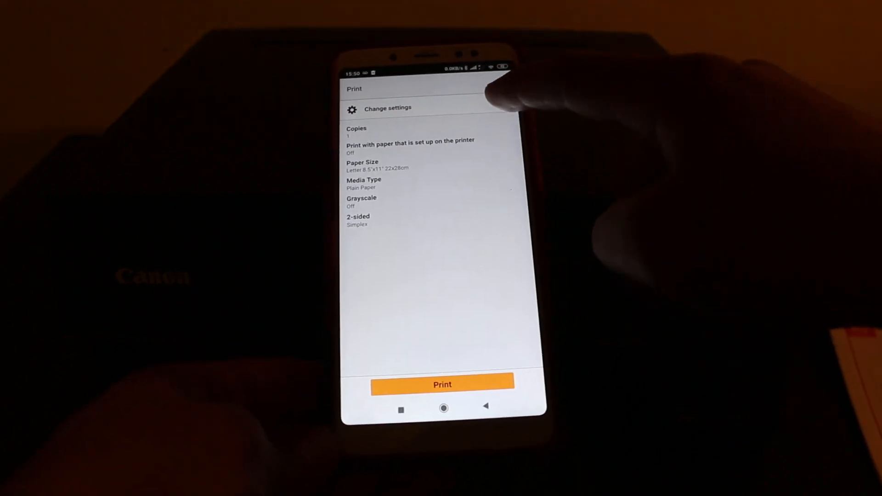
Step: Send one Letter plain-paper, one-sided copy of the scanned image to the printer
left_click(388, 109)
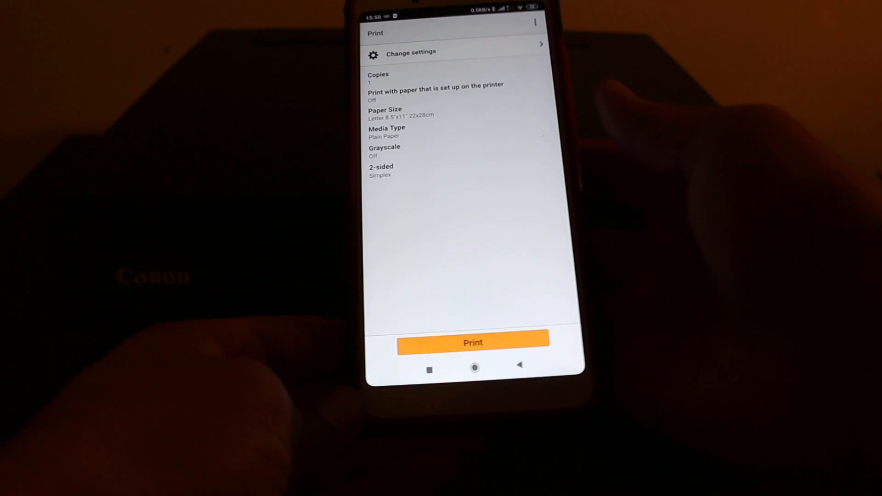
left_click(472, 343)
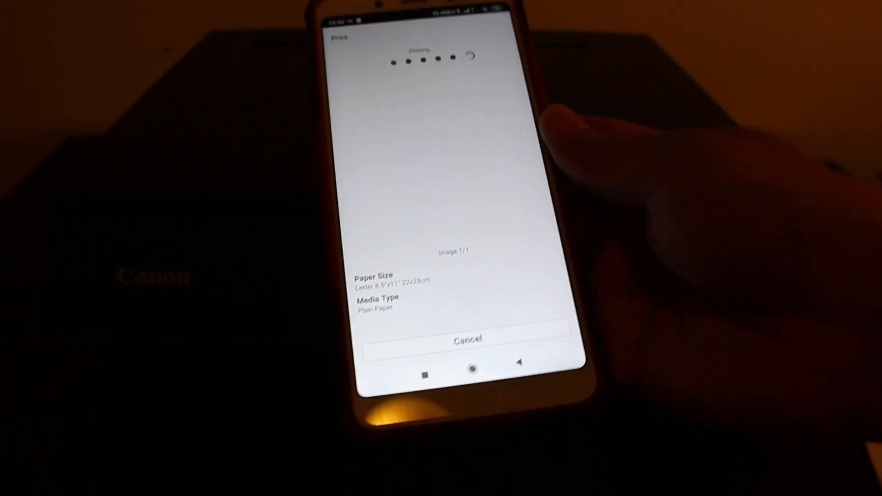